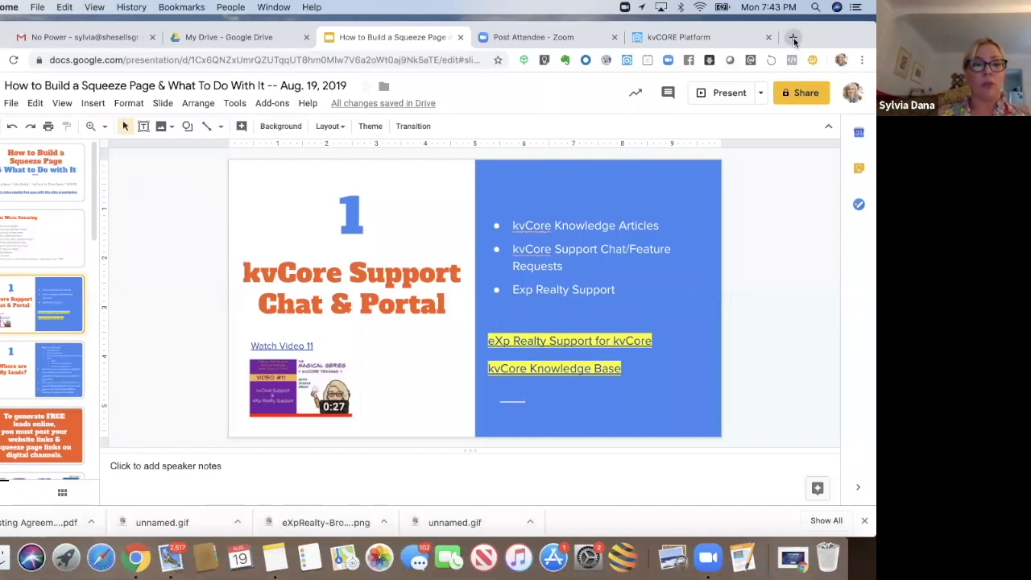
Step: Open a new browser tab and go to expcloud.com
click(794, 37)
text(expcloud.com)
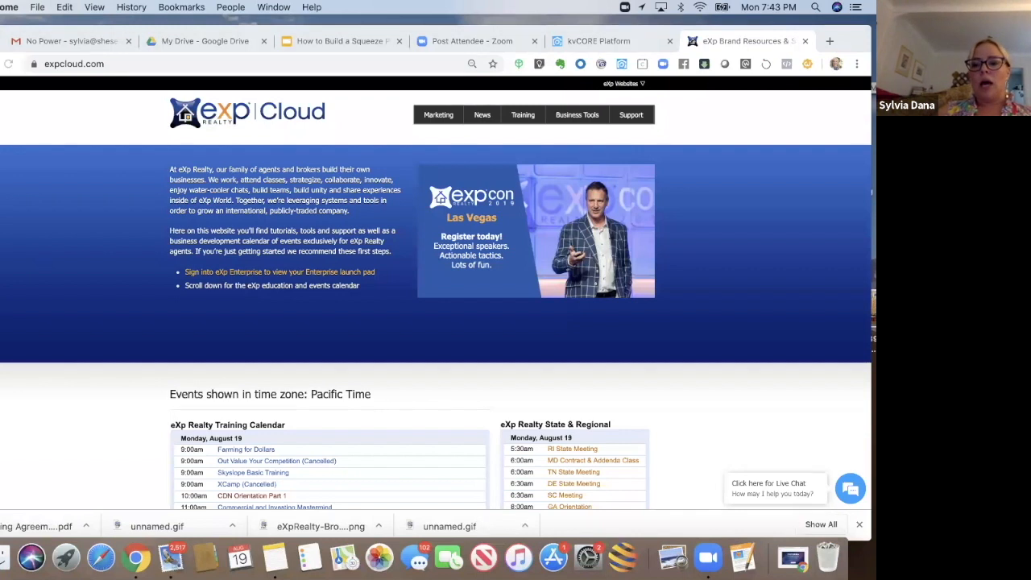
mouse_move(806, 436)
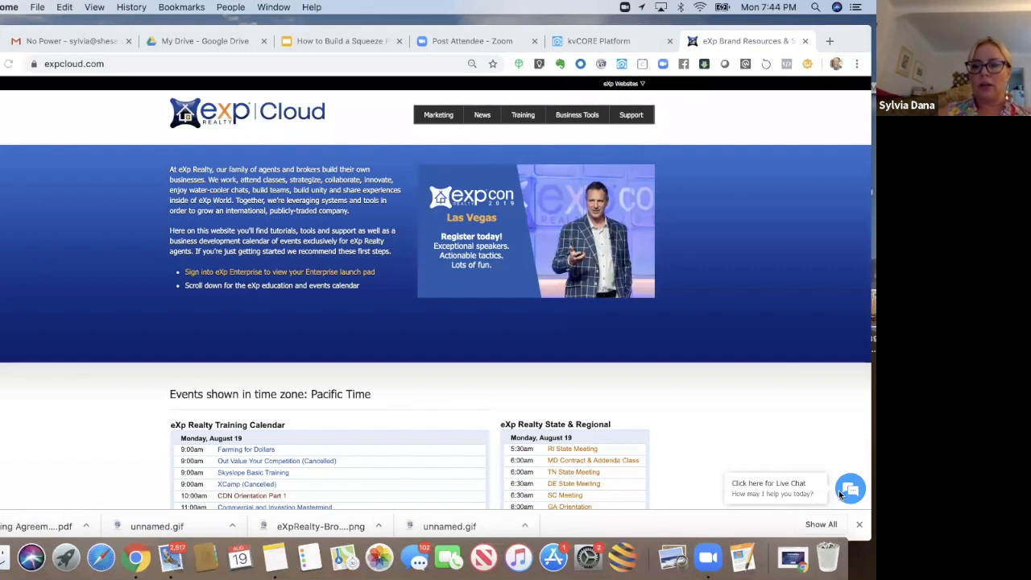
Step: Open eXp Cloud's live chat form requesting name, email, department and message
click(850, 487)
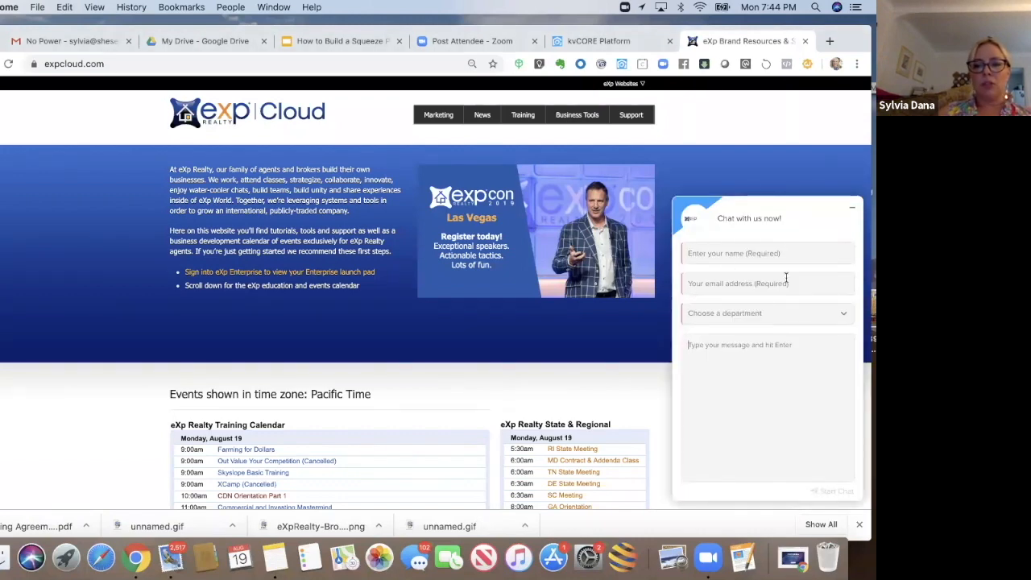
click(766, 313)
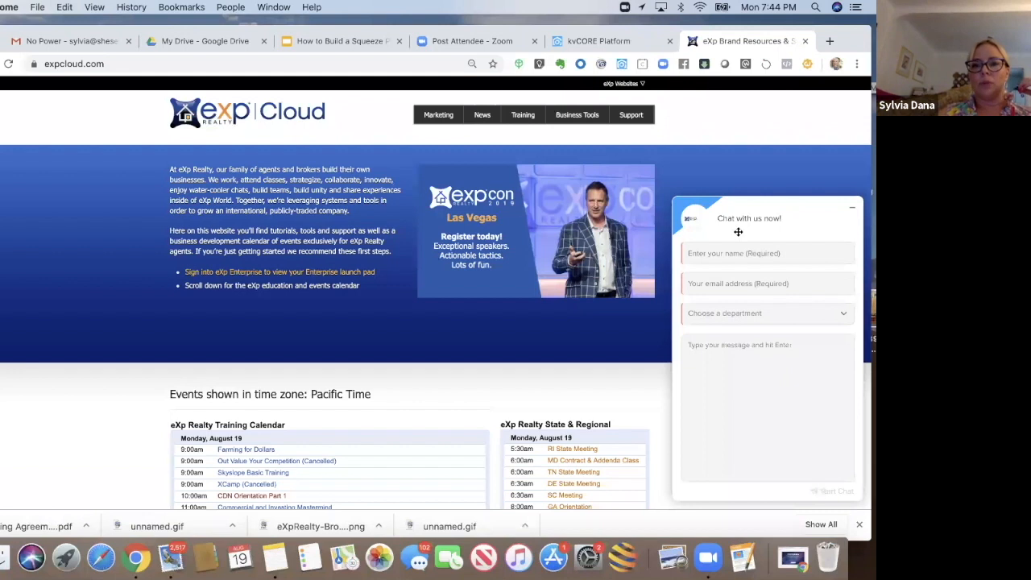
click(631, 114)
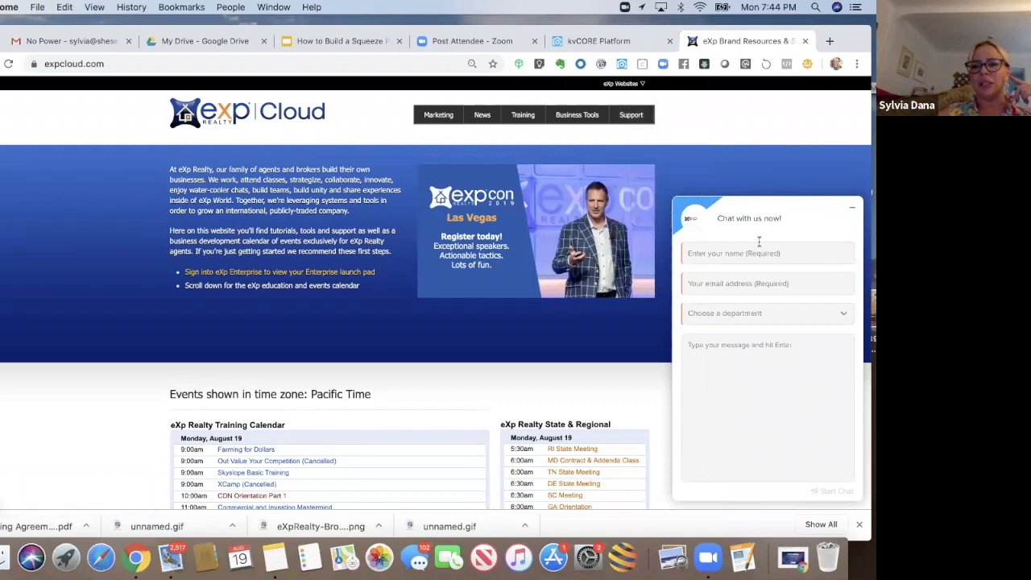
click(631, 114)
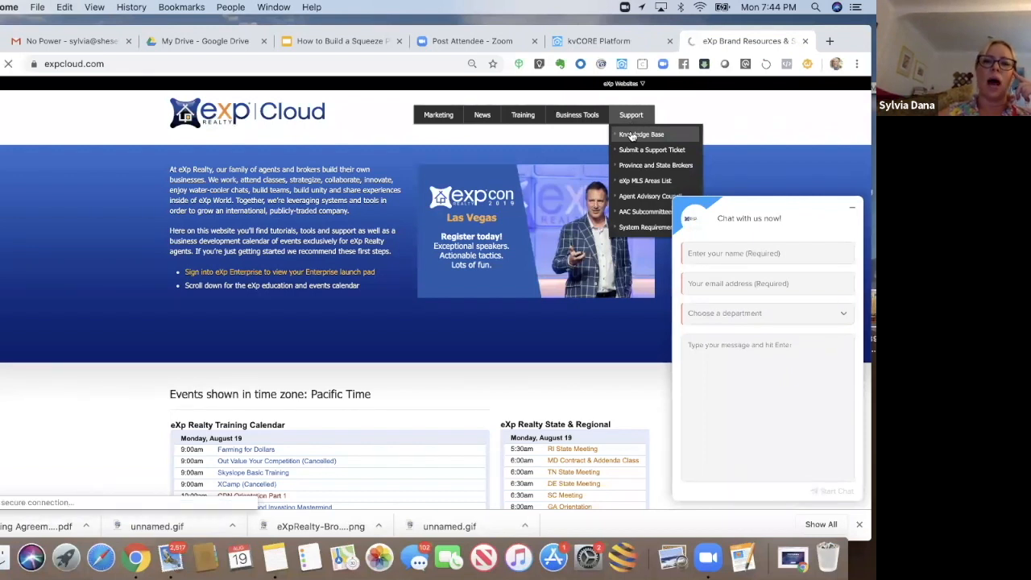
Step: Go through Support > Knowledge Base to the eXp Support Portal's Search Articles page
click(641, 135)
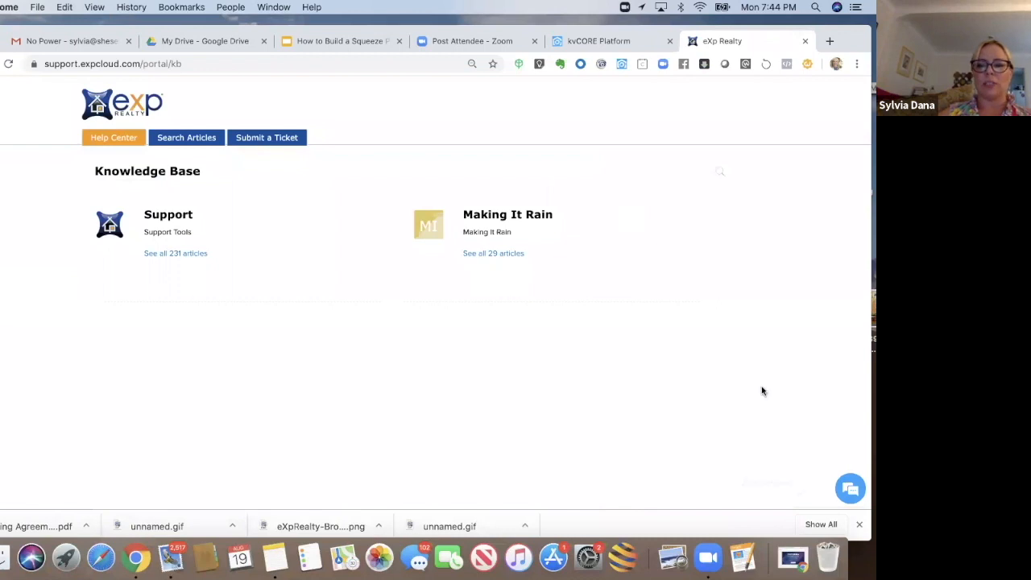
click(850, 489)
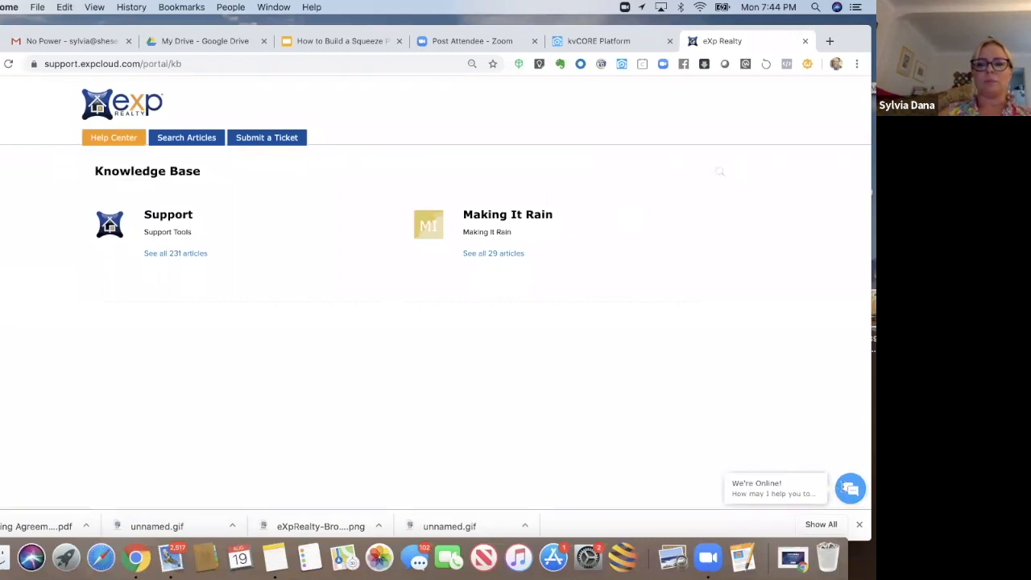
click(851, 488)
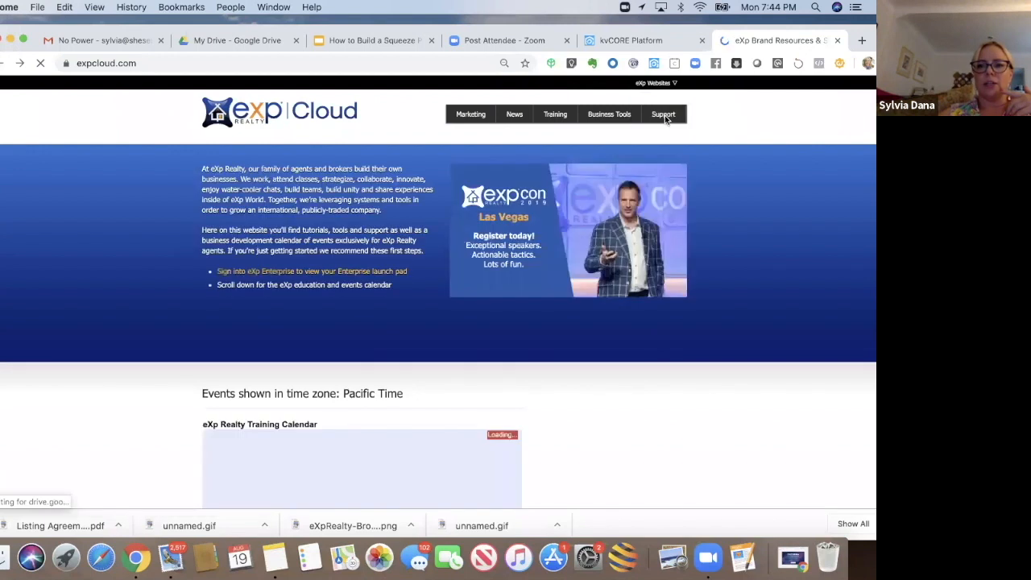
click(663, 114)
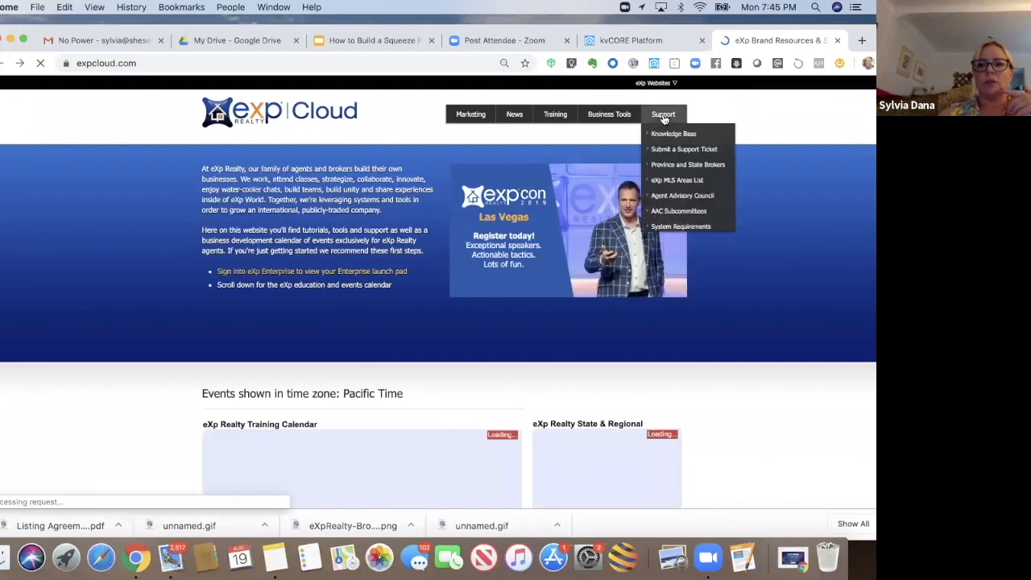
click(673, 133)
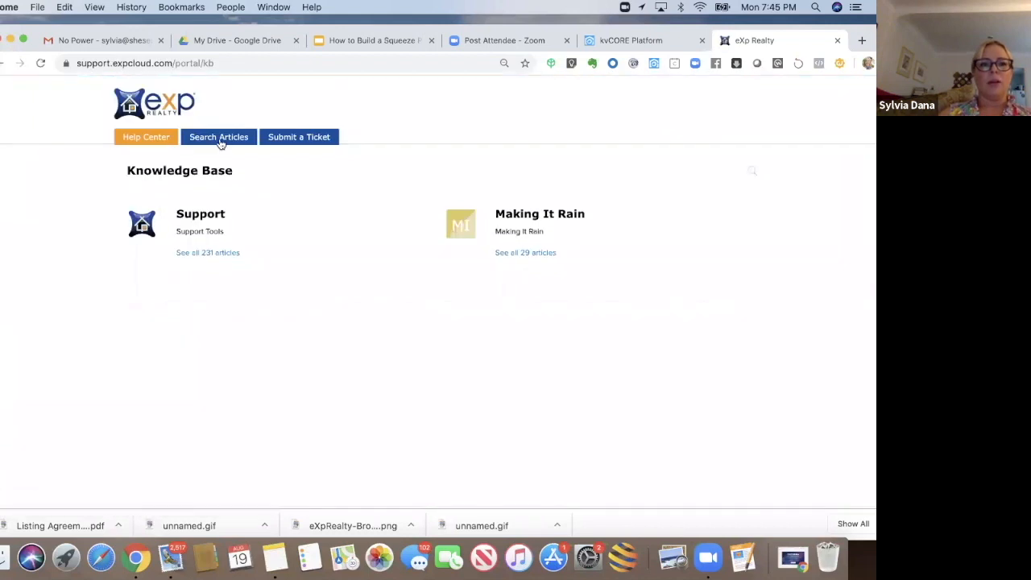
click(146, 136)
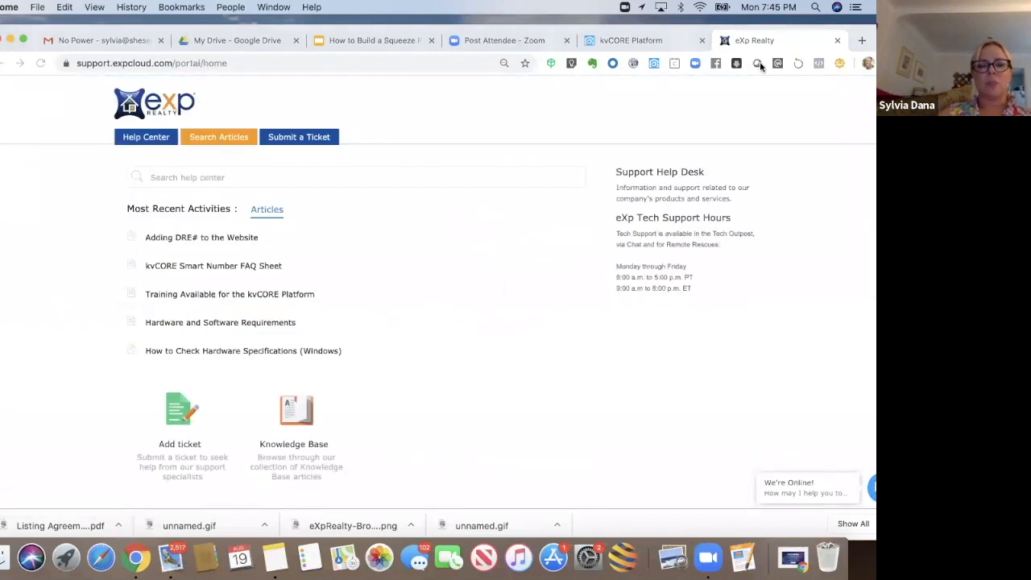
mouse_move(265, 149)
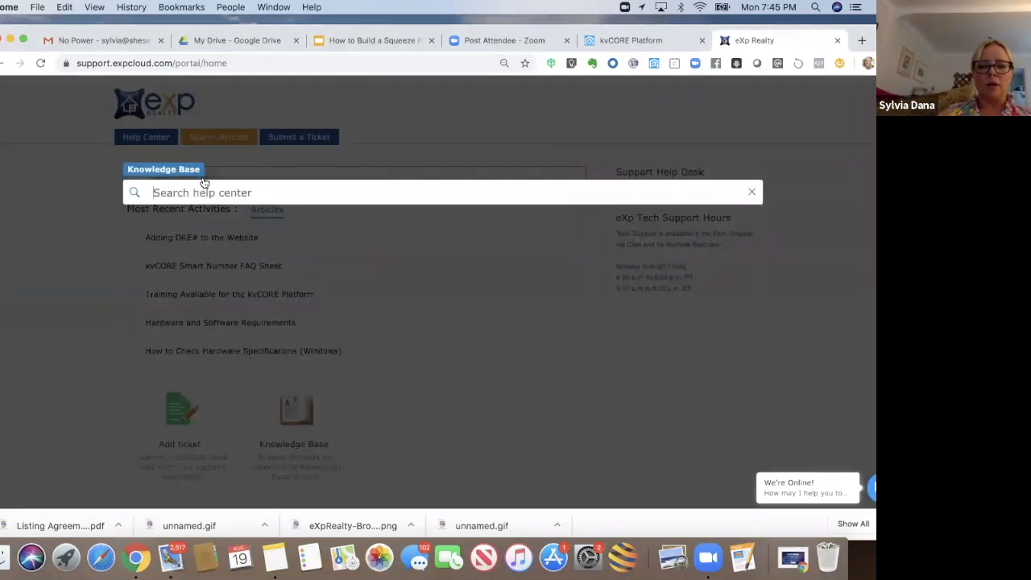
Step: Search articles for 'kvcore', then open the kvCORE Smart Number FAQ Sheet article
text(kvcore)
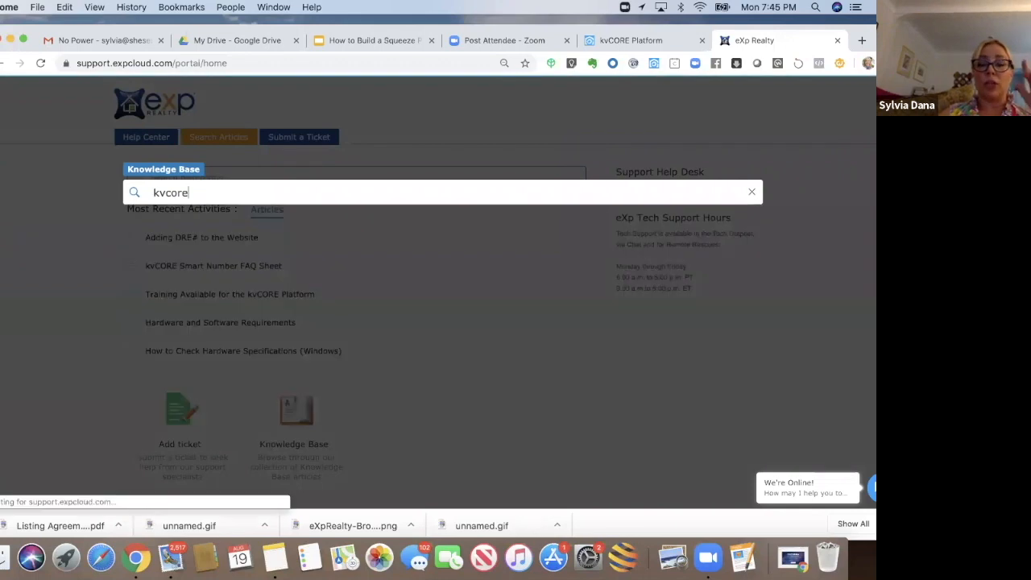
key(enter)
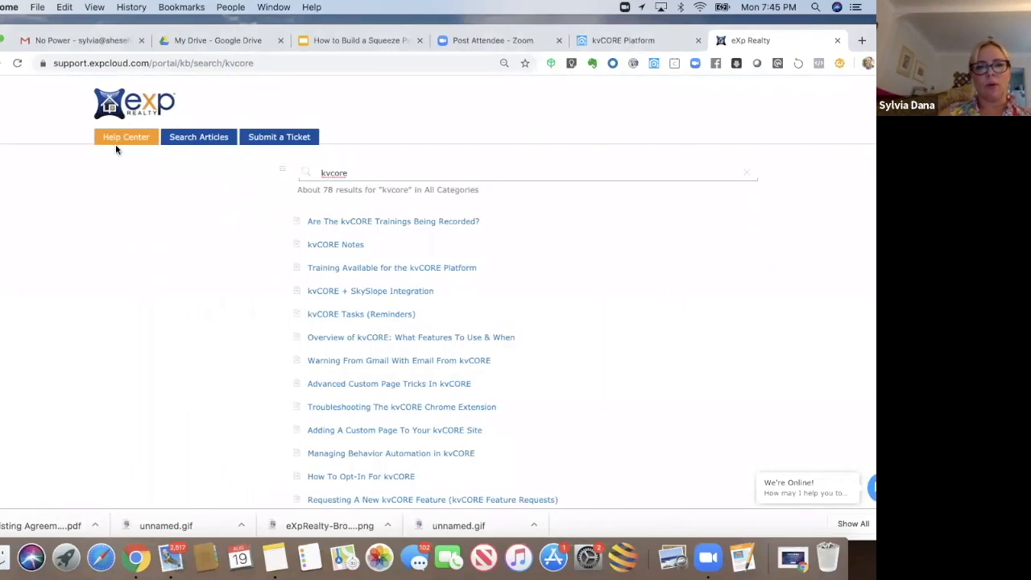
click(126, 136)
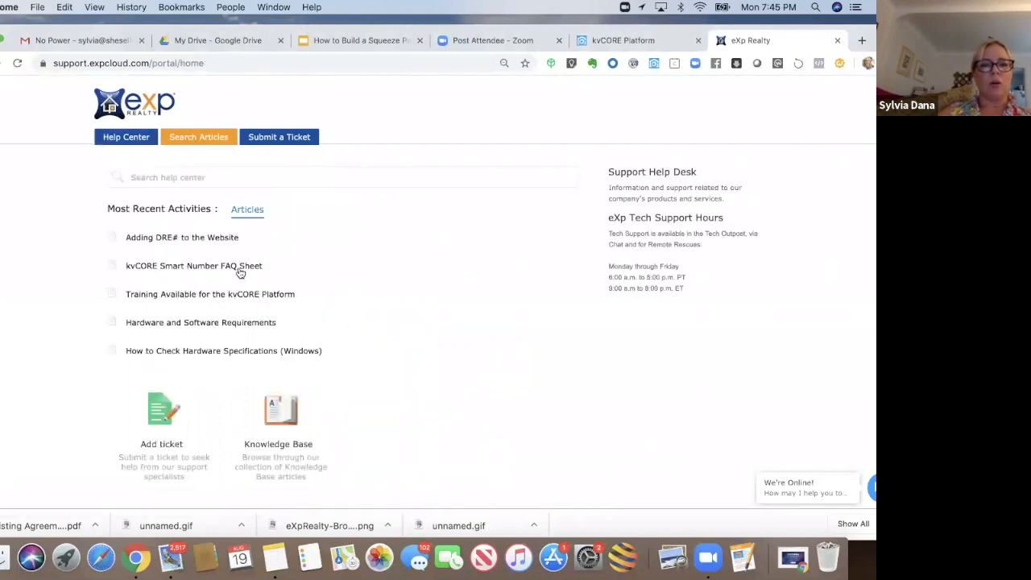
click(194, 266)
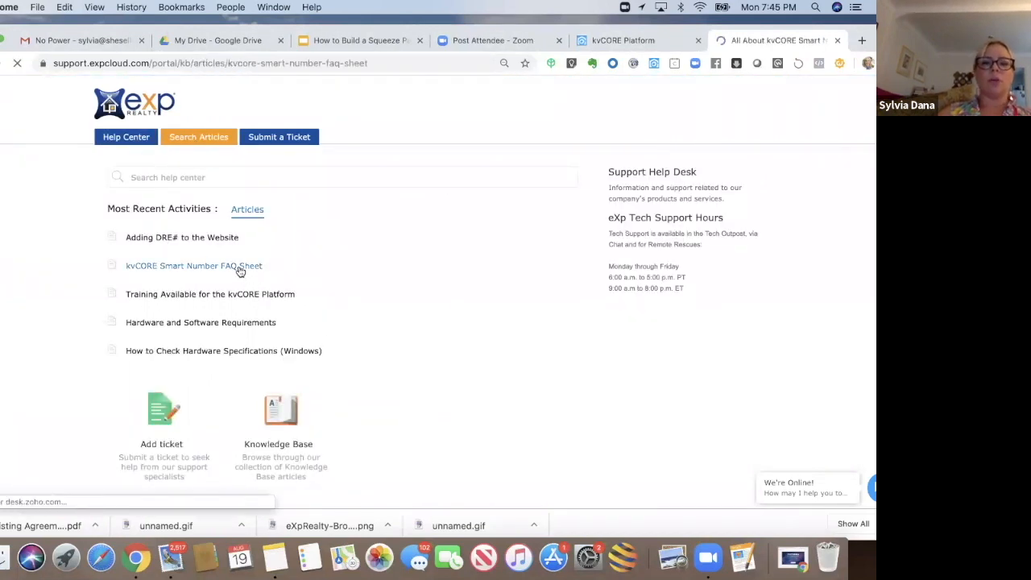
Step: Browse the Getting kvCORE, kvCORE Team Site and kvCORE Setup categories
click(194, 266)
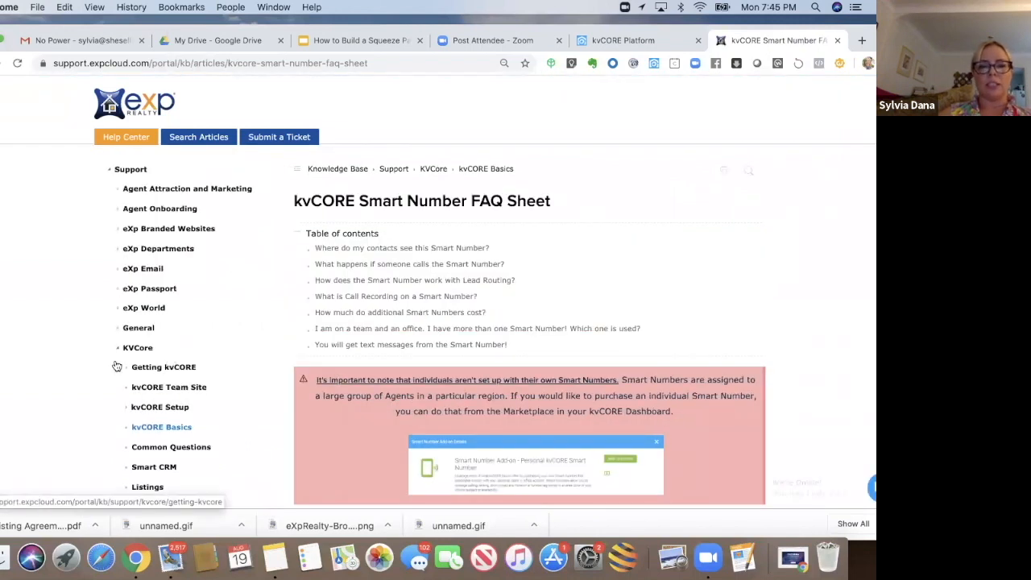
scroll(down, 3)
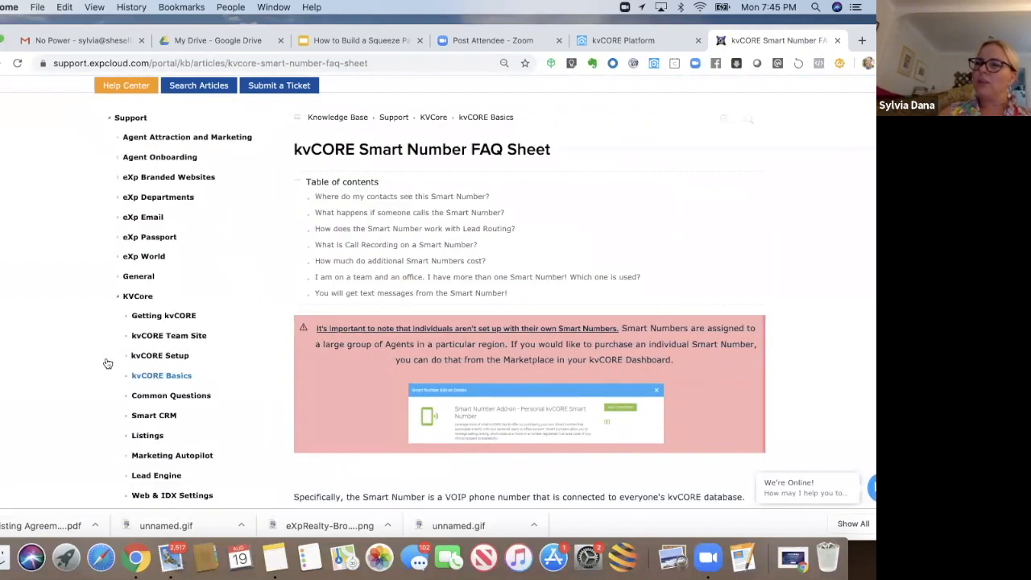
scroll(down, 3)
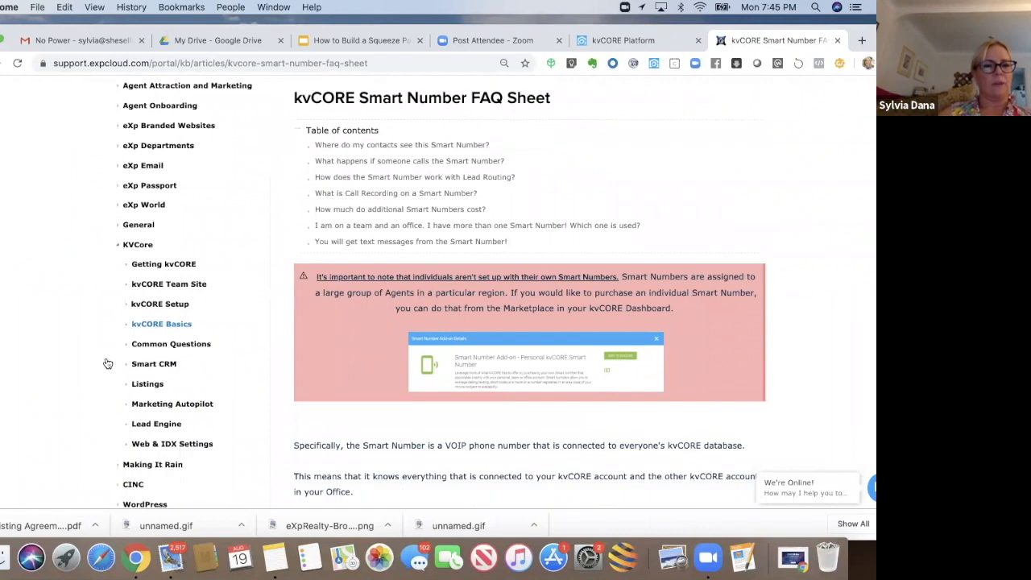
click(164, 263)
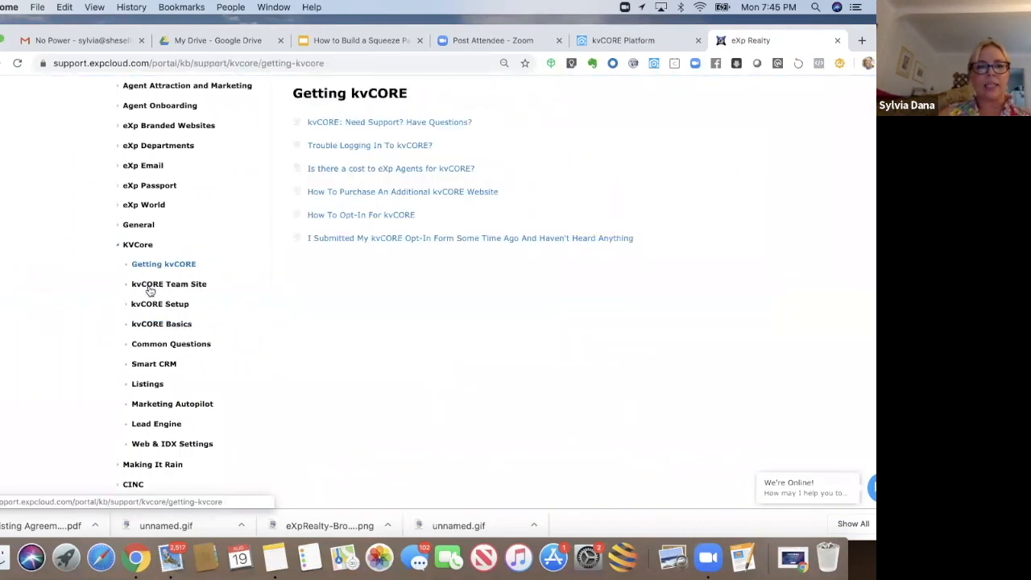
click(169, 284)
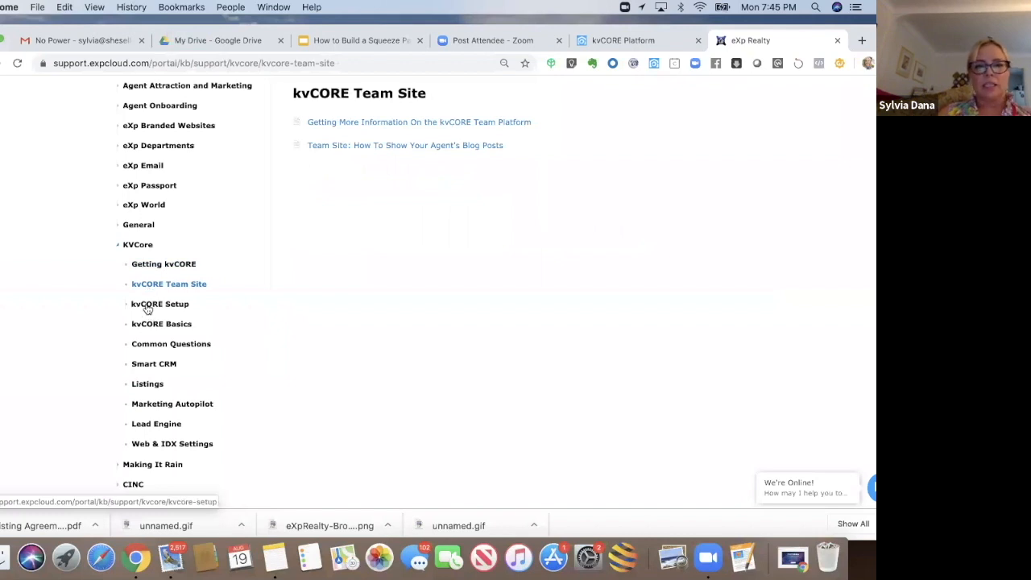
click(159, 303)
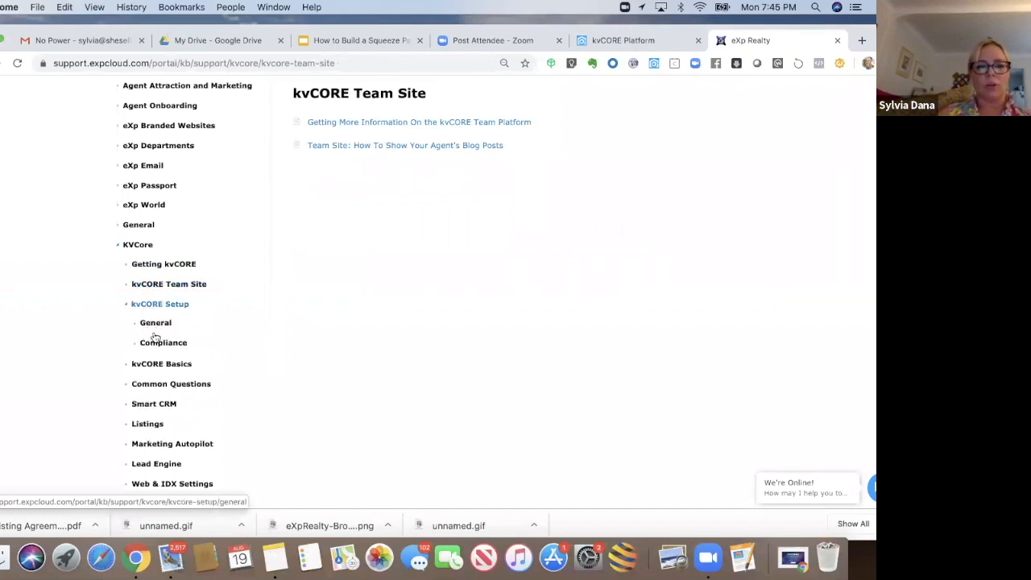
Step: Browse kvCORE Basics, Common Questions, Smart CRM, Listings and Marketing Autopilot articles
click(161, 323)
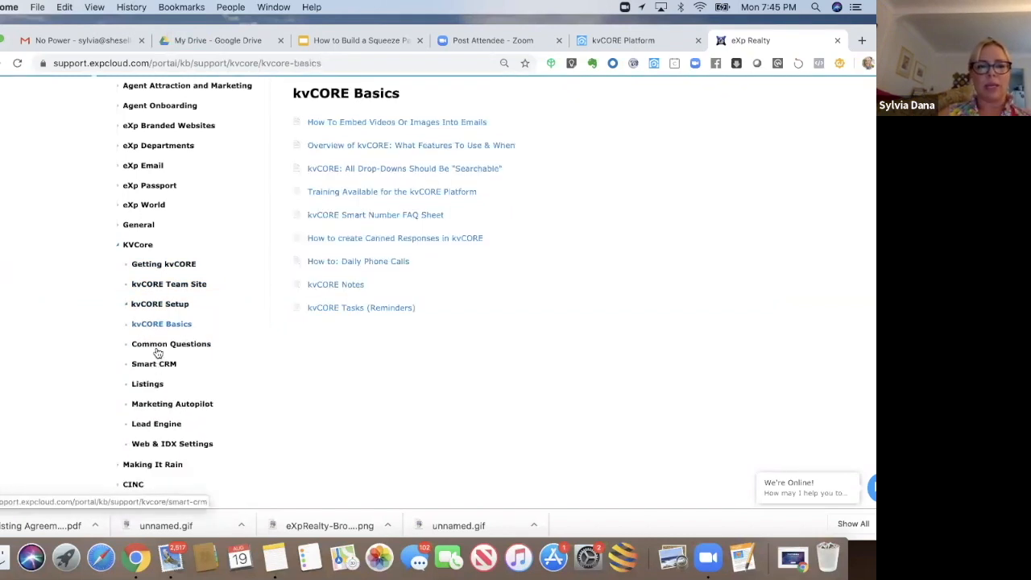
click(171, 344)
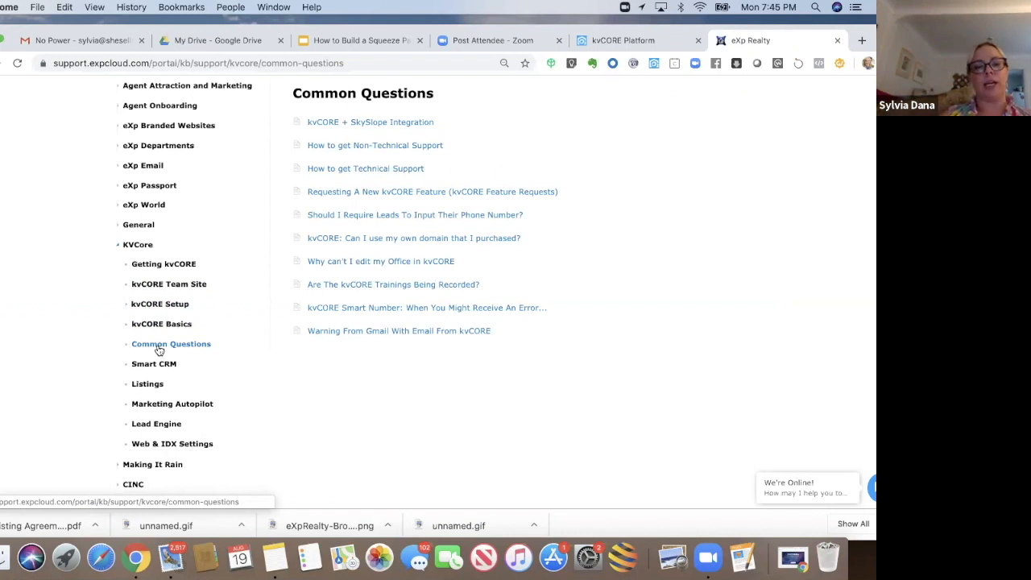
click(153, 363)
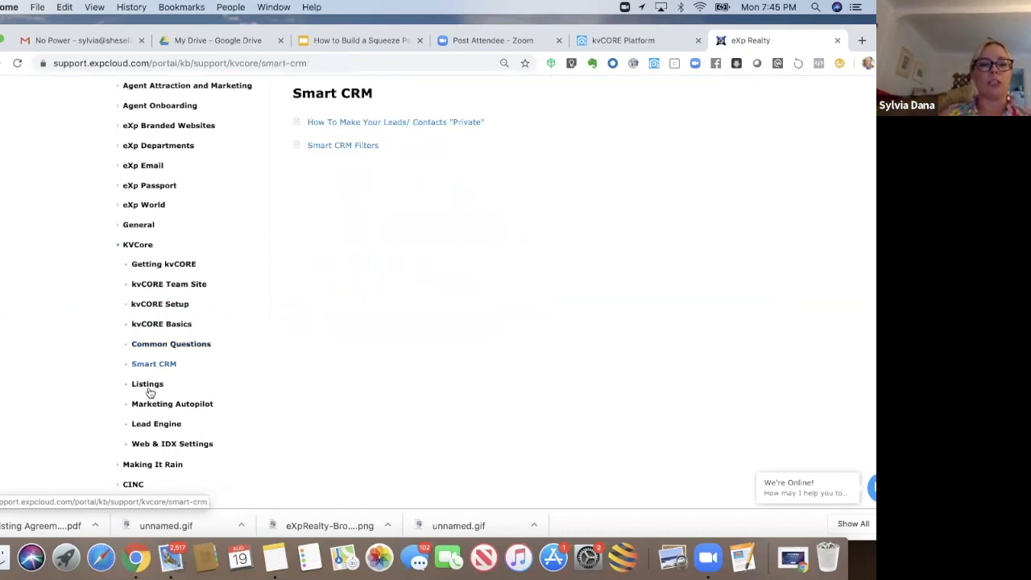
click(147, 384)
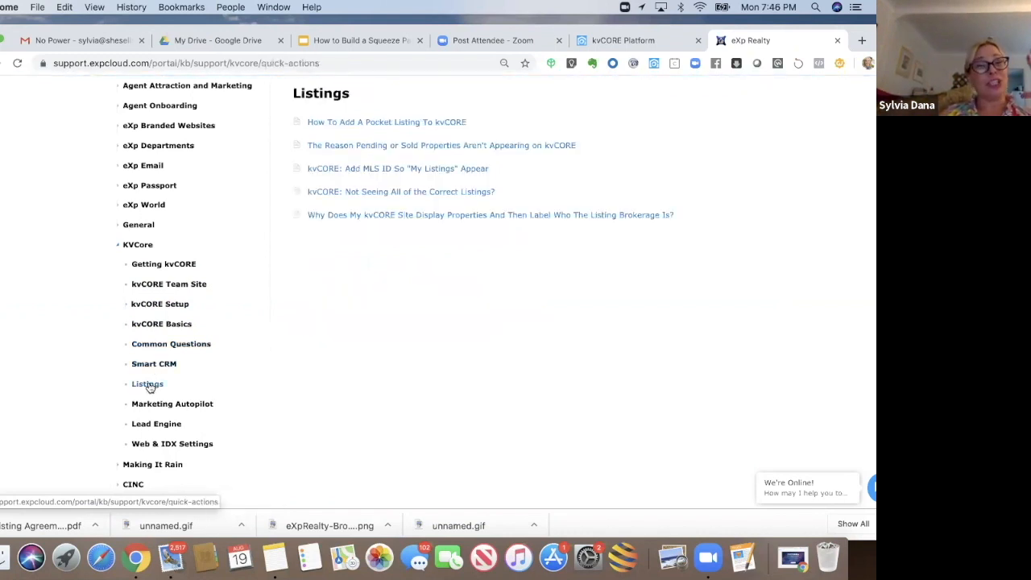
click(172, 404)
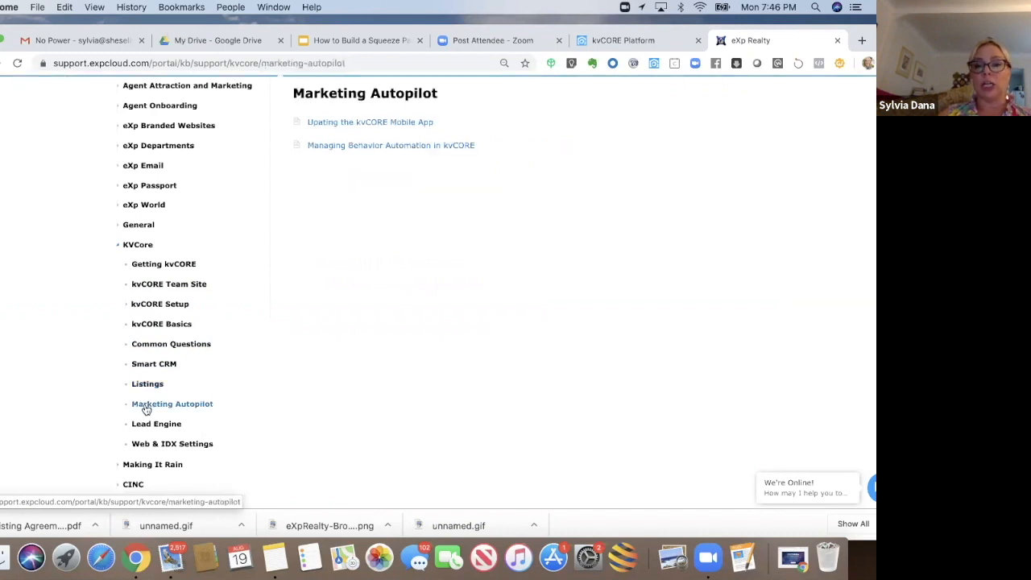
click(156, 424)
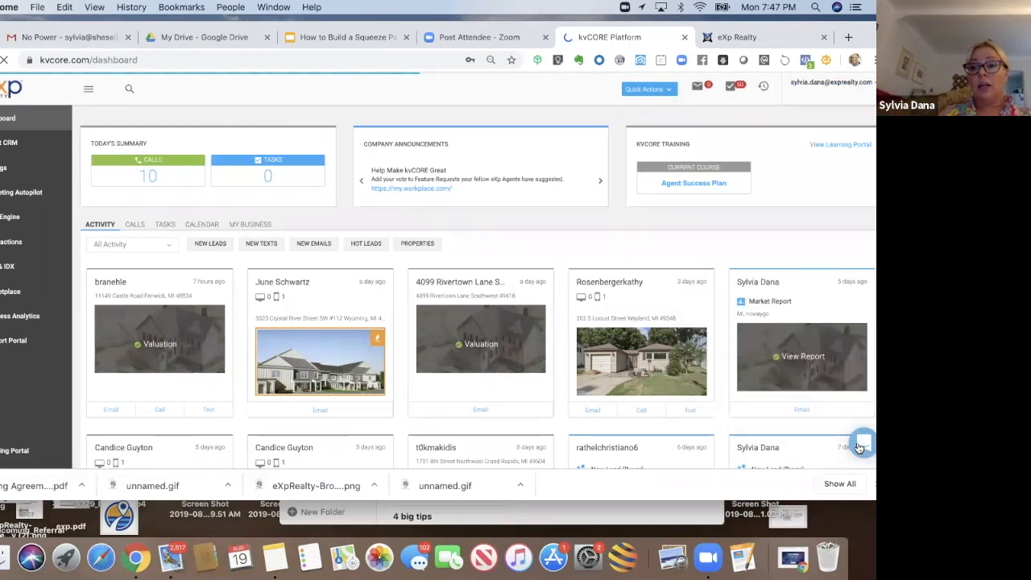
Step: Start a new Inside Real Estate Support chat conversation and select the message box
click(863, 445)
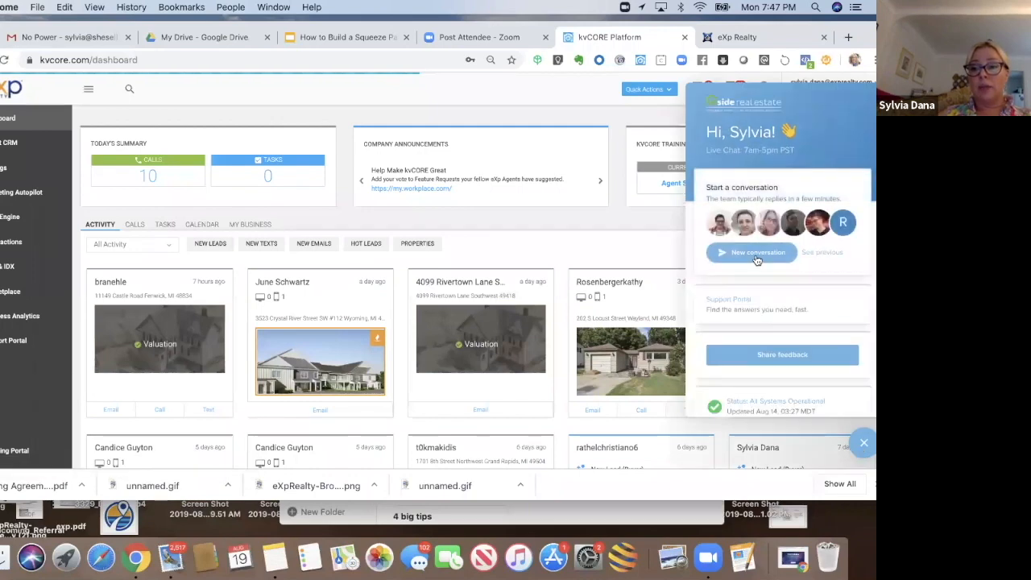
click(752, 252)
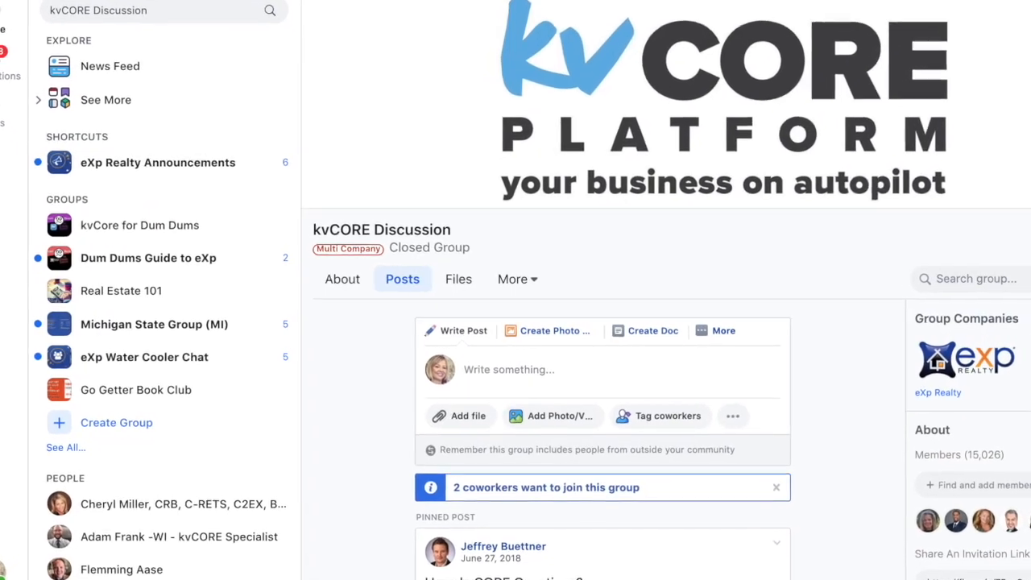
scroll(down, 3)
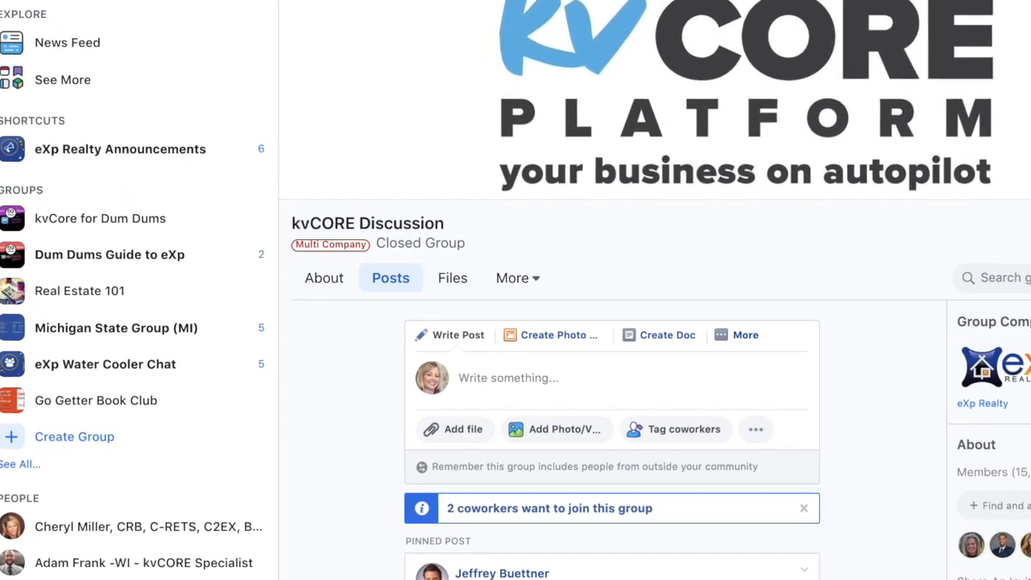
click(624, 37)
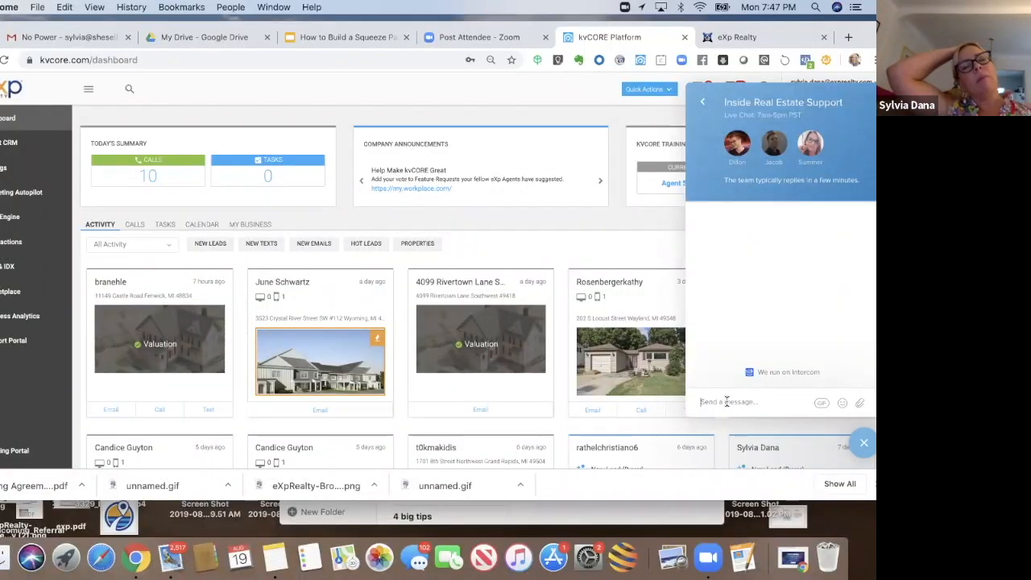